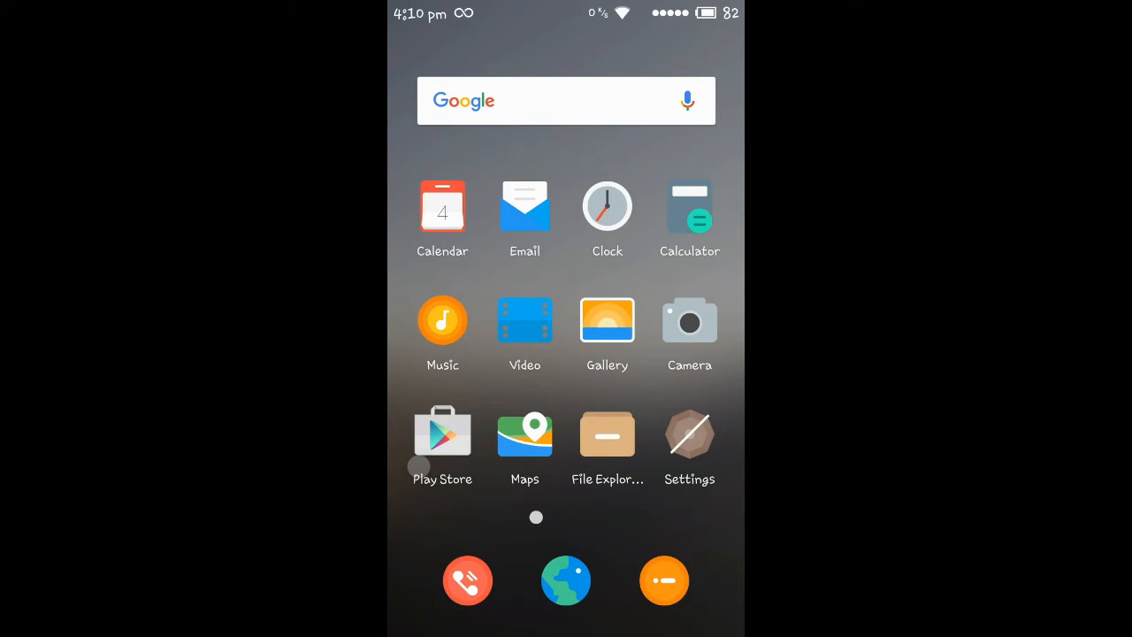
Swipe through the home screens to the page with GLTools and N.O.V.A 3.
scroll("left", 3)
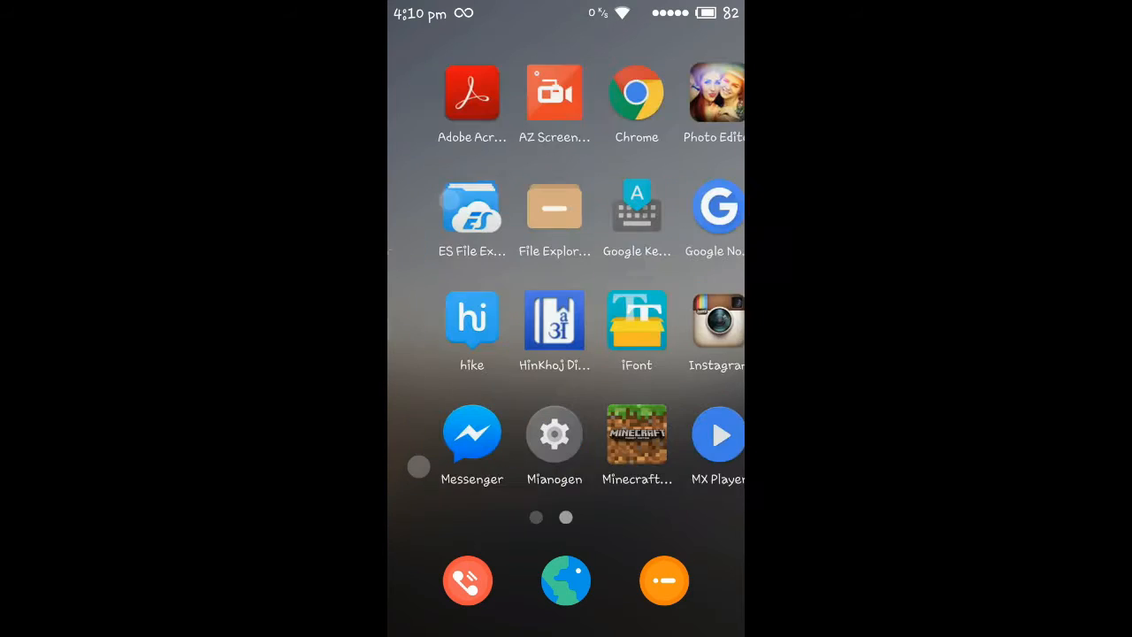
scroll("left", 3)
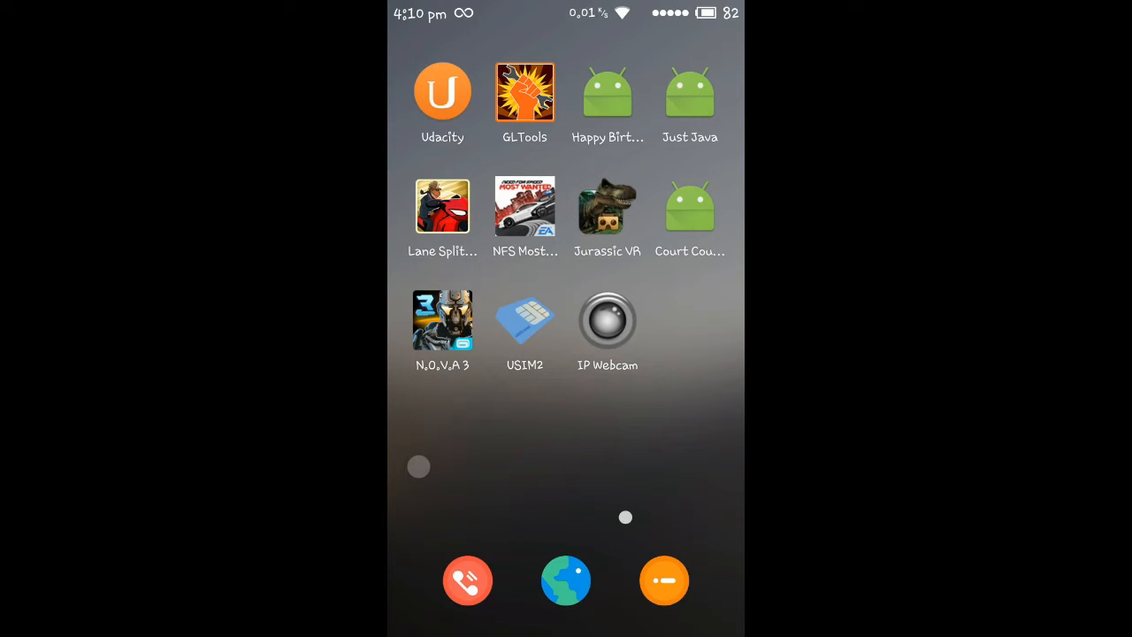
Launch GLTools and bring up N.O.V.A 3's per-app settings with 0.5x resolution and 16-bit rendering.
left_click(524, 92)
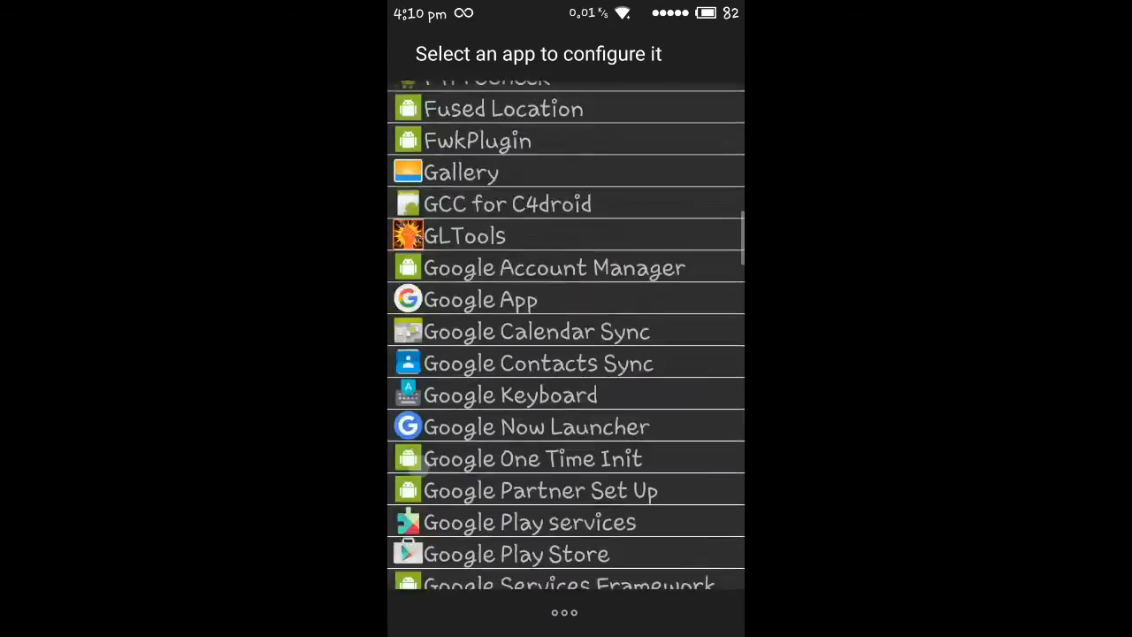
scroll("up", 3)
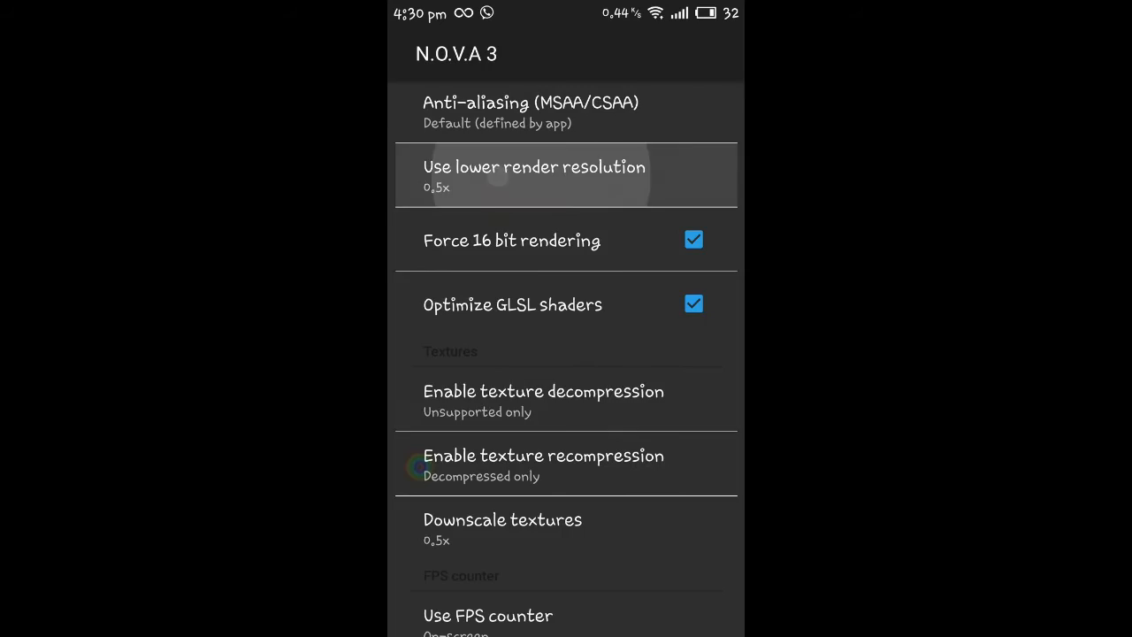
Uncheck Optimize GLSL shaders in the N.O.V.A 3 profile, keeping FPS counter and fake GPU info on.
scroll("up", 3)
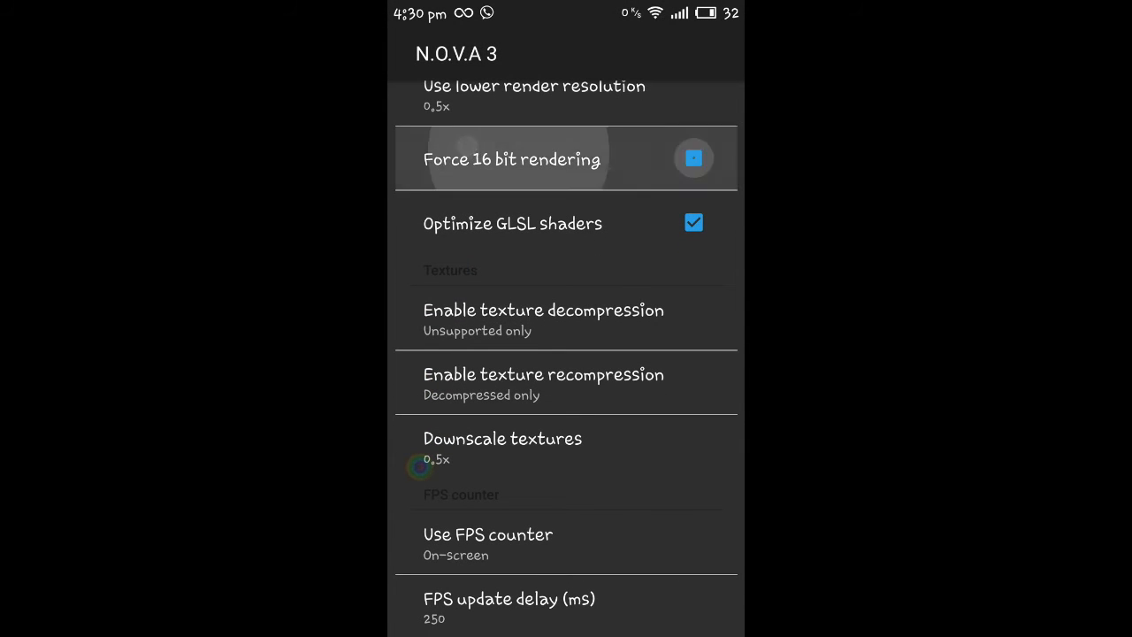
scroll("up", 3)
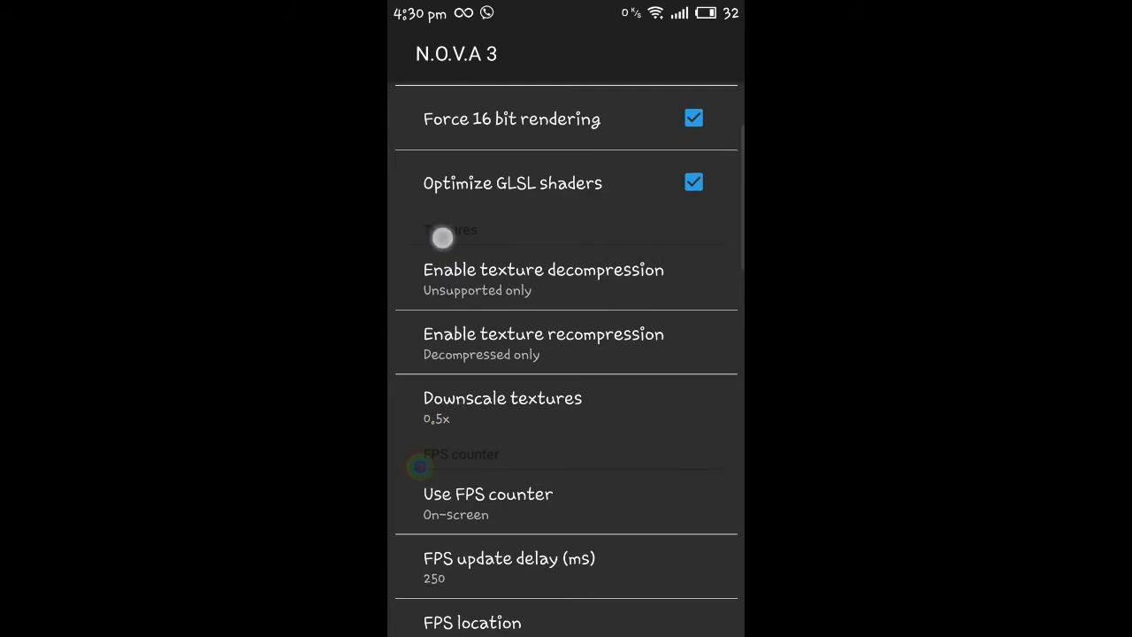
scroll("down", 3)
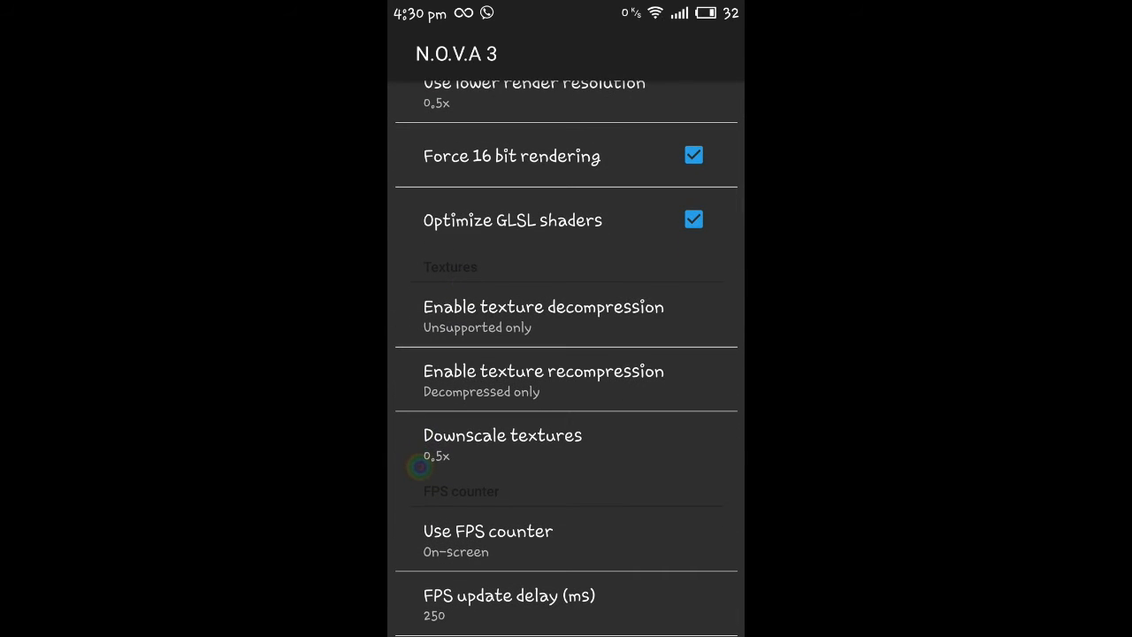
left_click(693, 220)
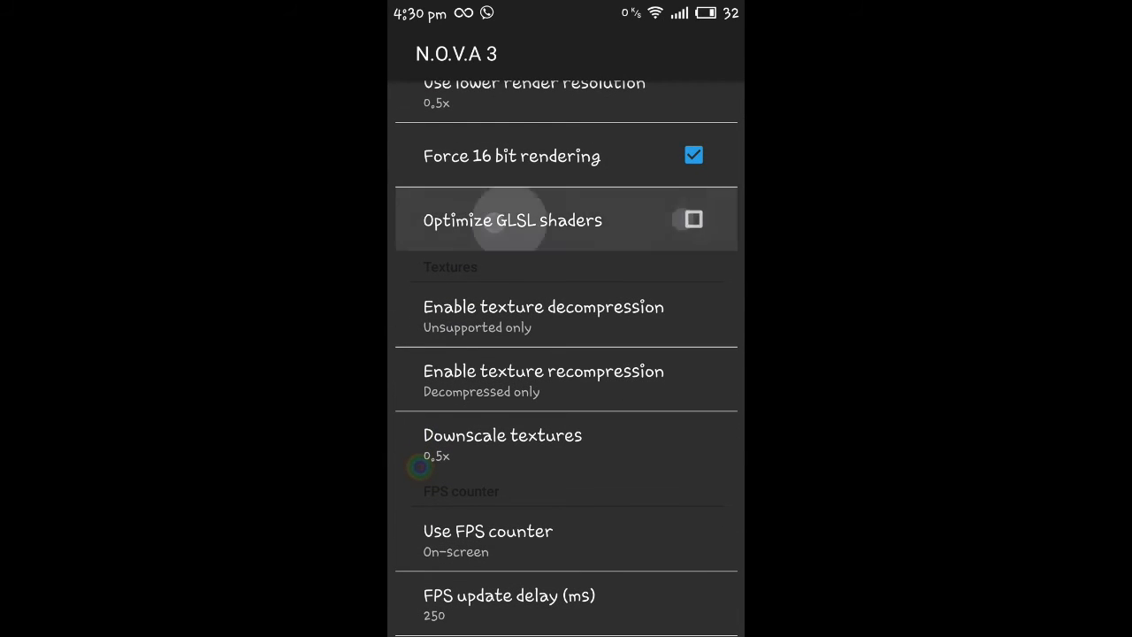
scroll("up", 3)
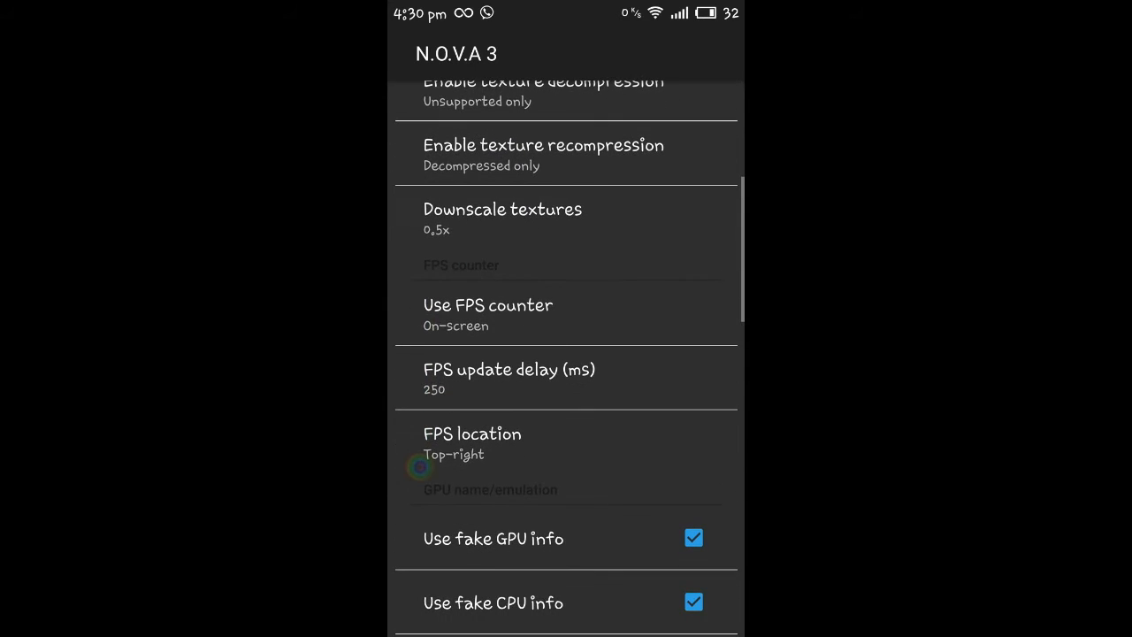
left_click(502, 219)
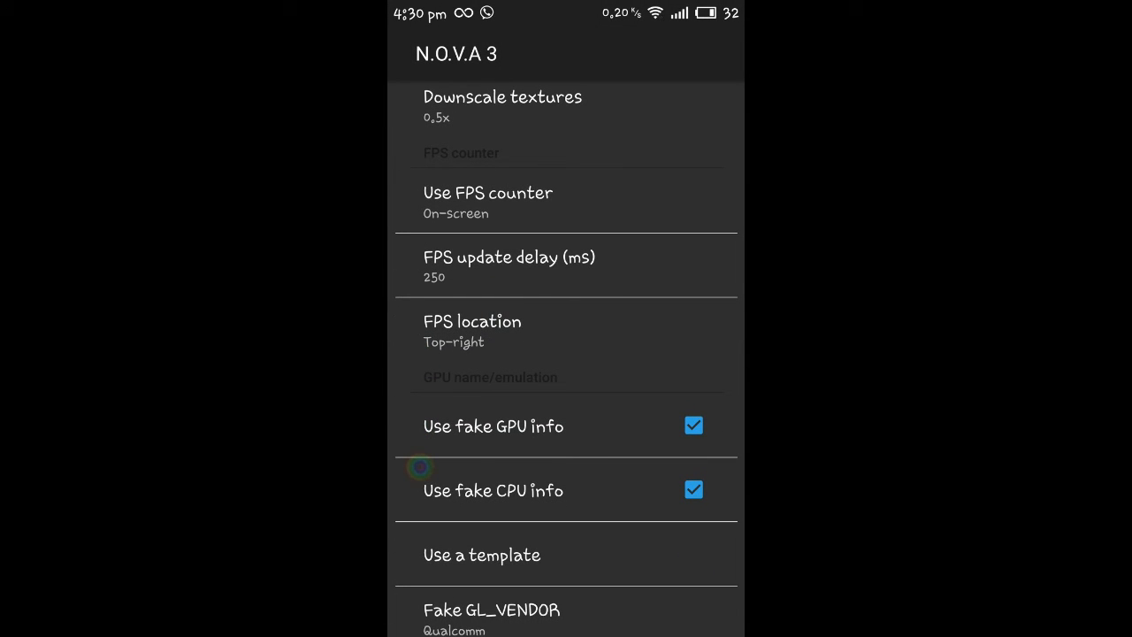
scroll("down", 3)
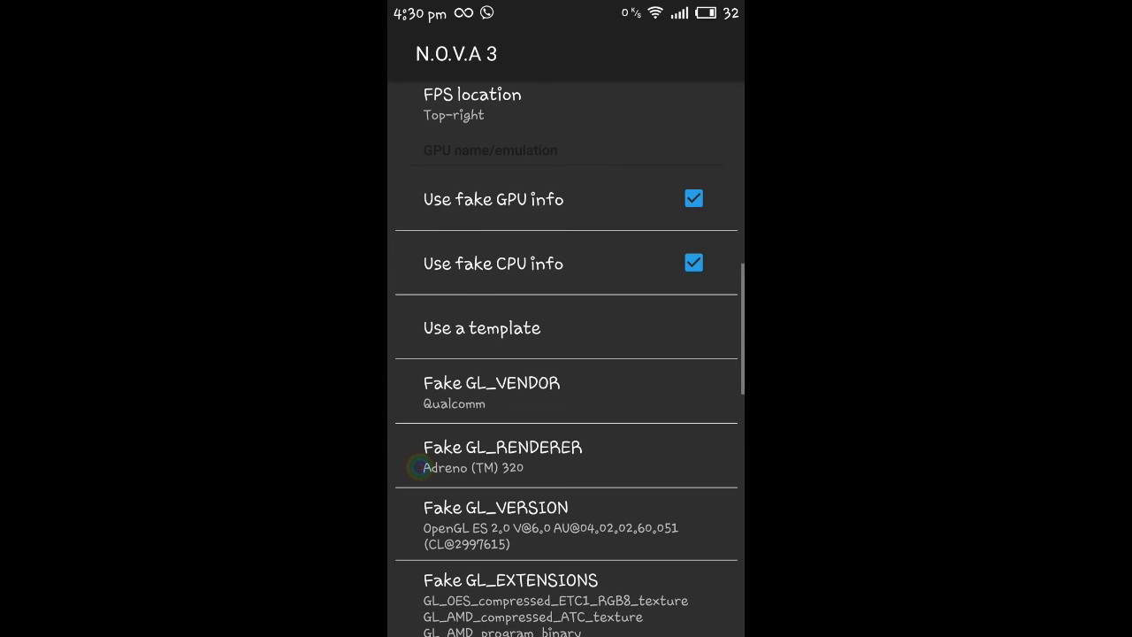
scroll("down", 3)
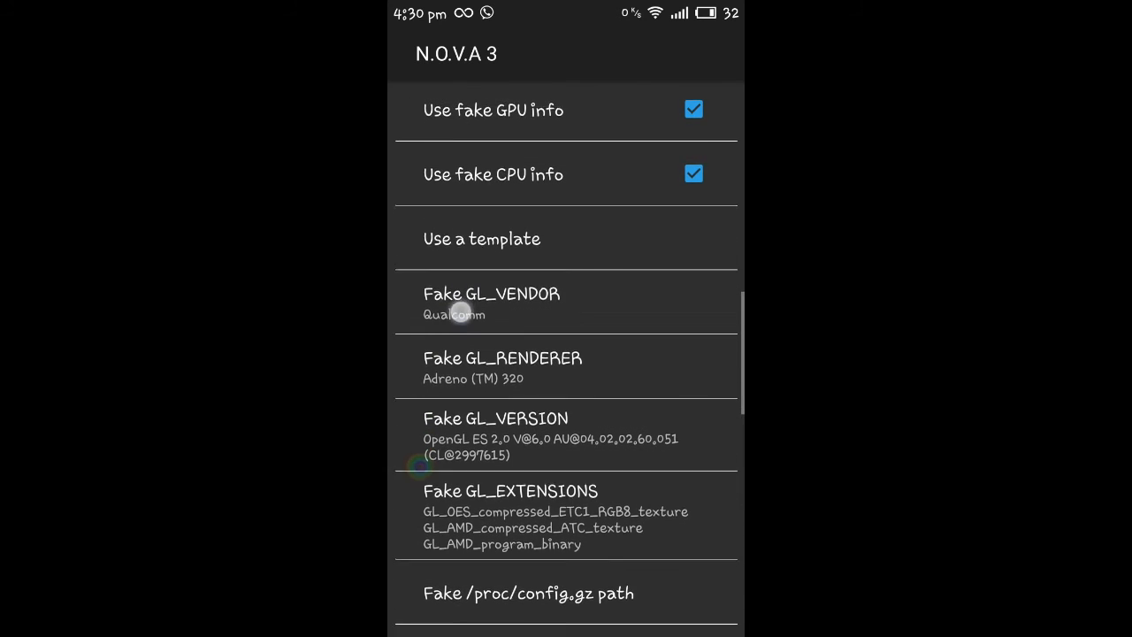